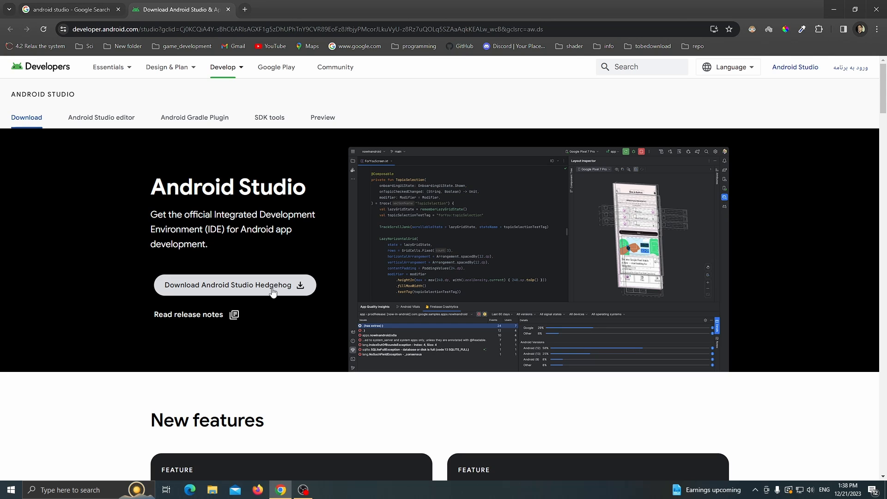
Step: Agree to the license terms and start the Android Studio Hedgehog download for Windows
left_click(236, 285)
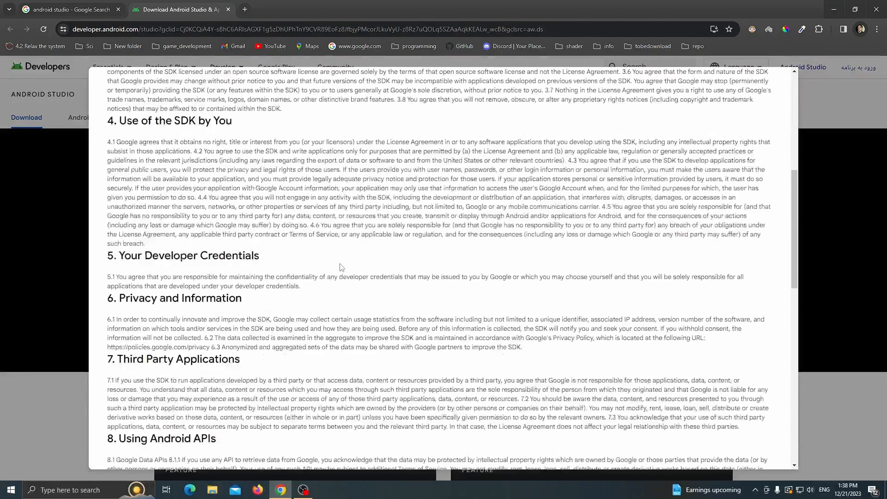
left_click(112, 389)
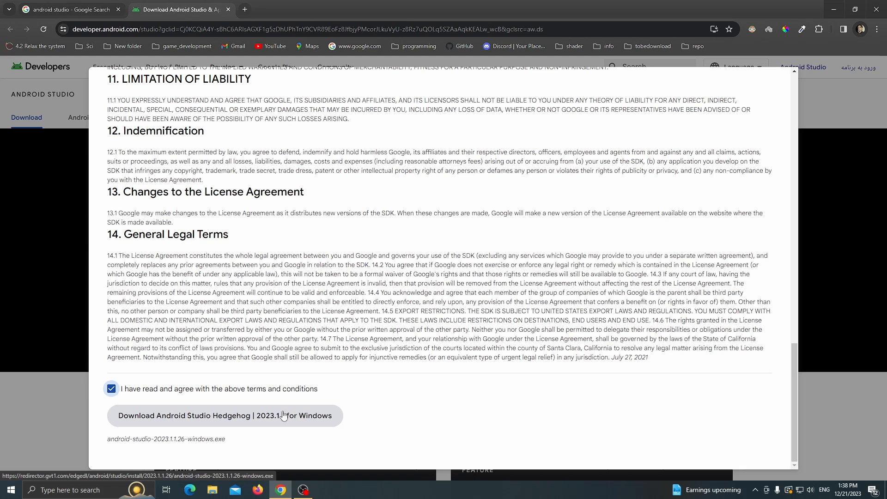
left_click(225, 415)
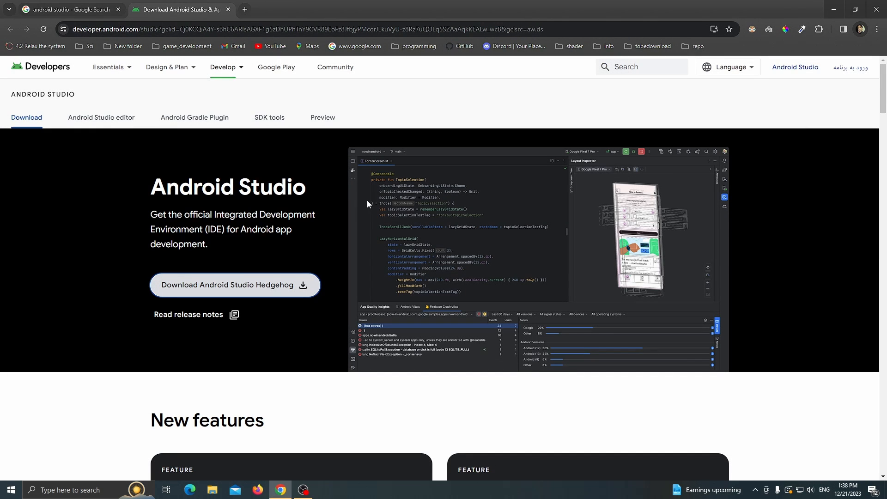
left_click(325, 490)
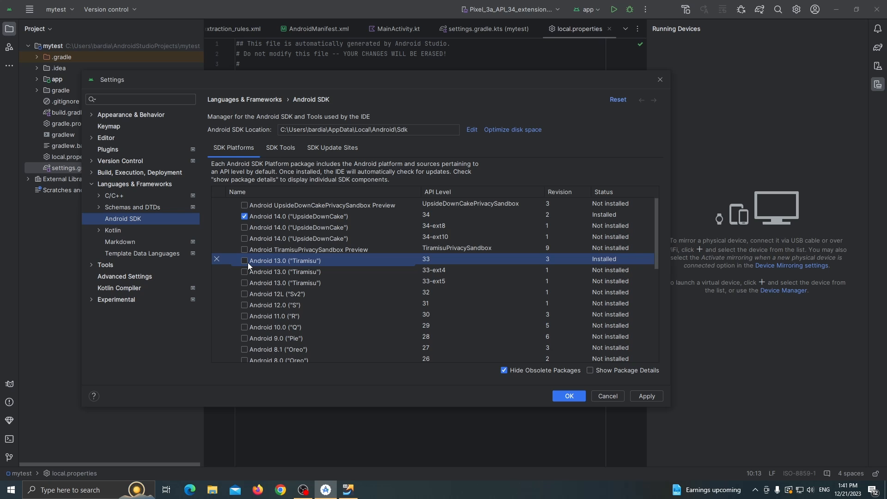
Step: Keep Android 13.0 (Tiramisu) ticked and move to the SDK Tools list
left_click(244, 260)
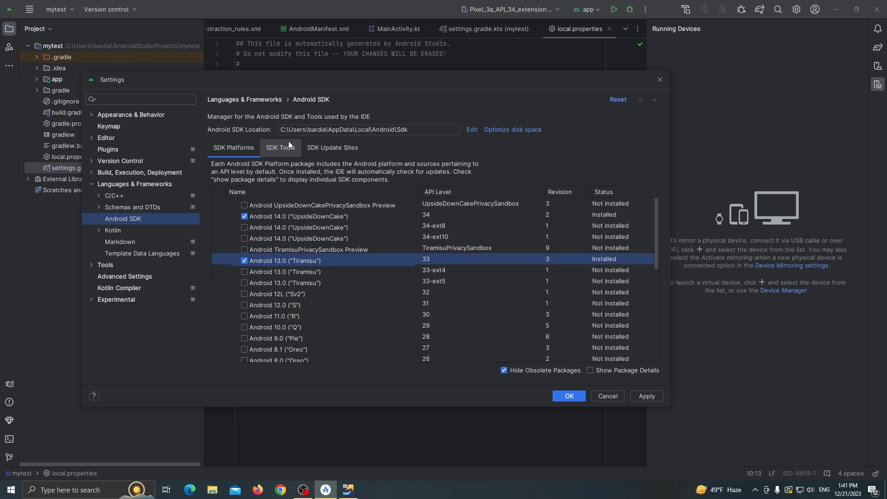
left_click(280, 148)
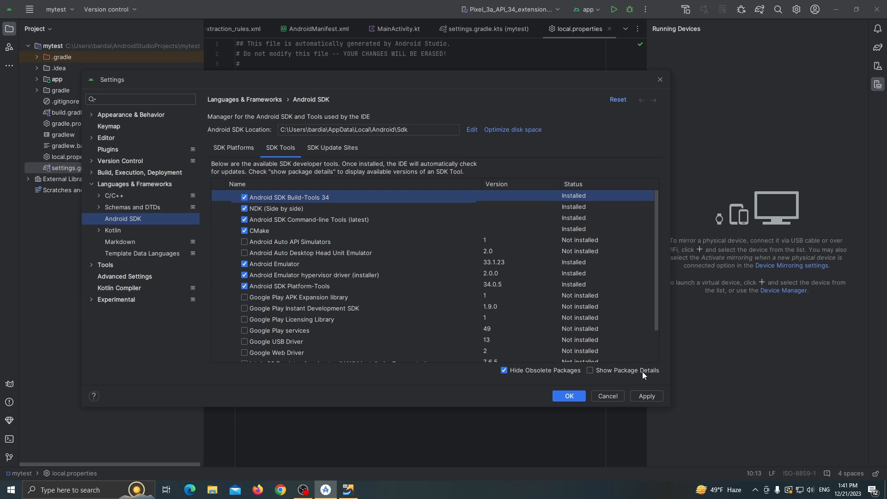
Step: Show package details and review the Build-Tools 34 and NDK (Side by side) version lists
left_click(591, 371)
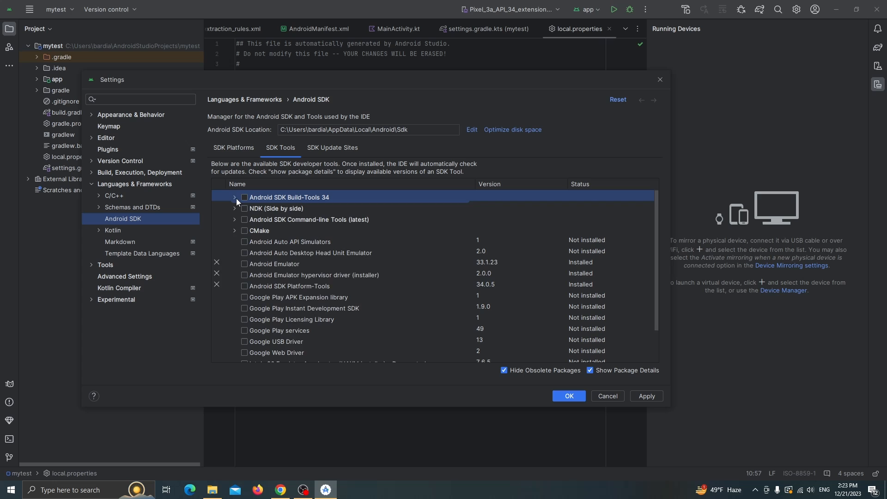
left_click(234, 197)
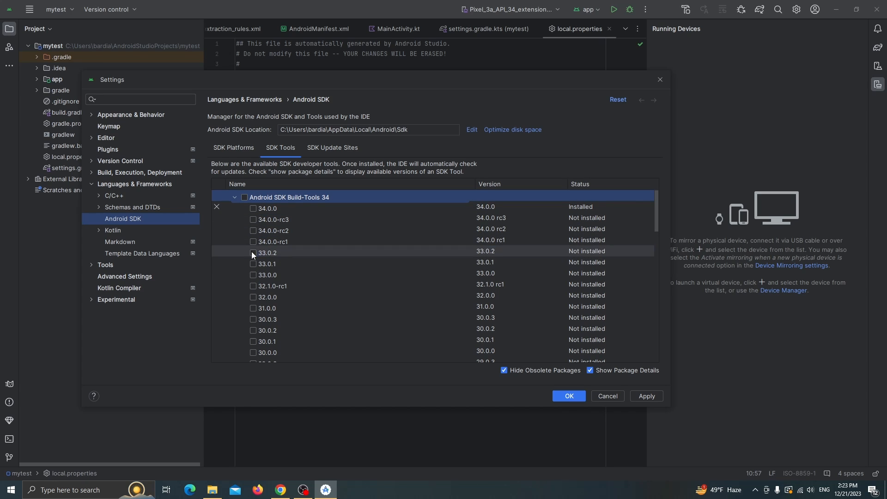
left_click(253, 253)
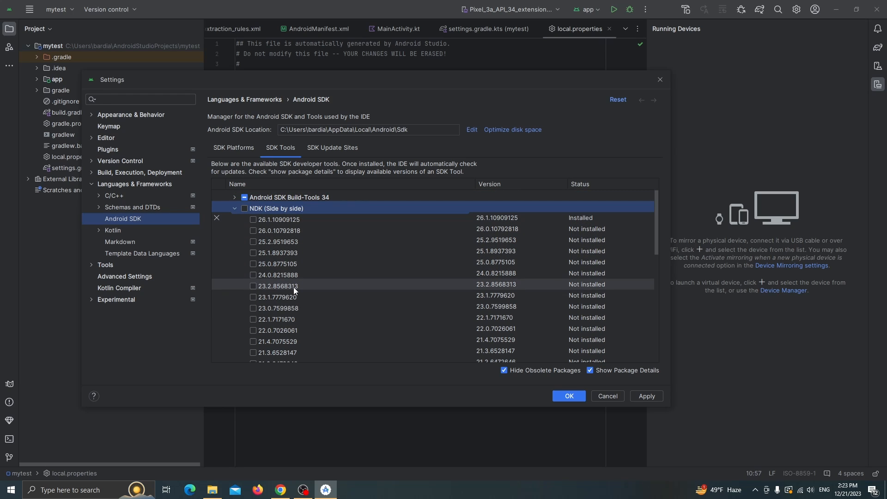
mouse_move(282, 291)
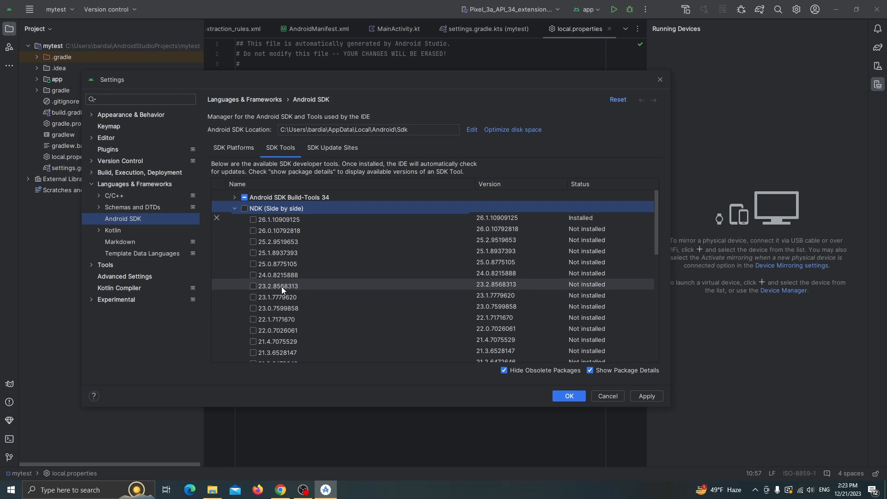
left_click(253, 286)
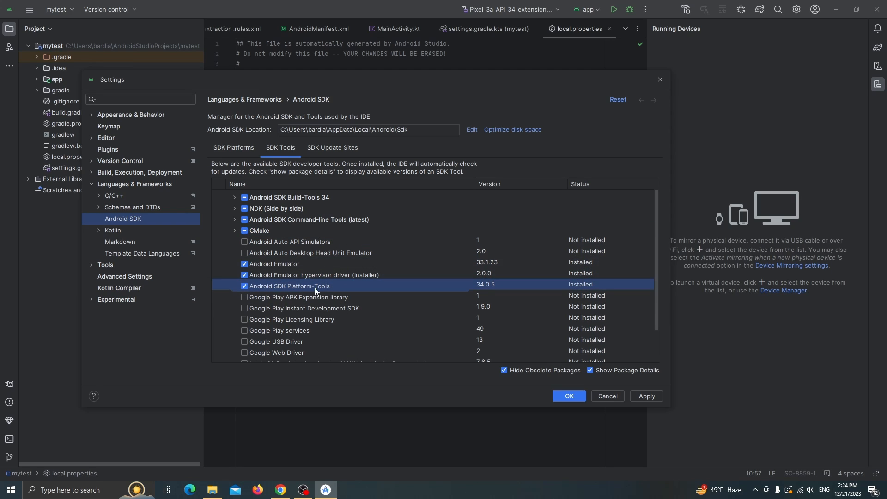
mouse_move(320, 289)
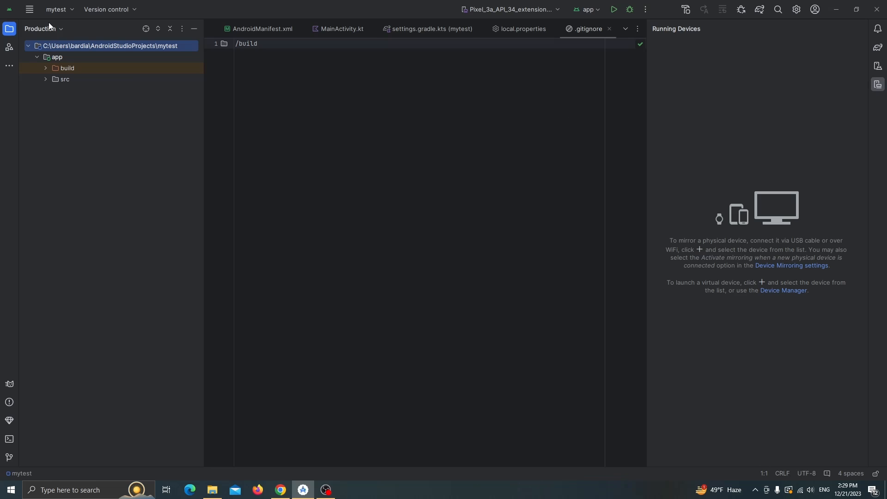
Step: Switch the tree to Project view and select the sdk.dir line in local.properties
left_click(43, 28)
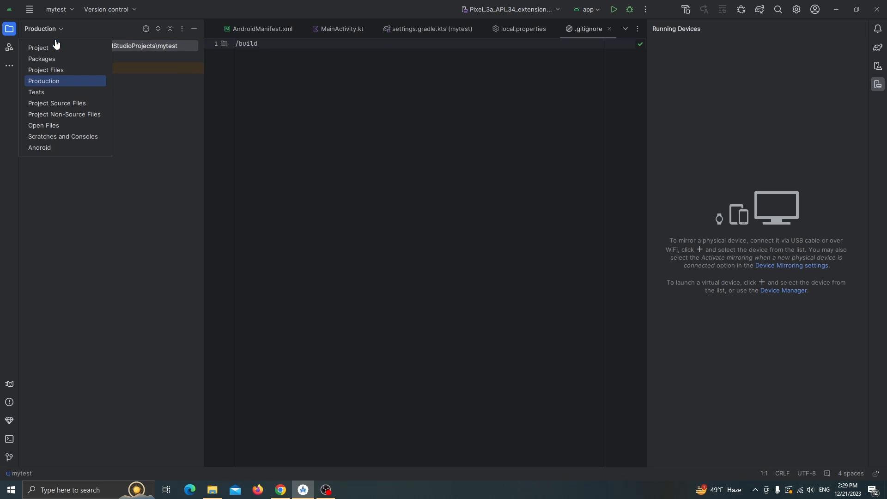
left_click(38, 48)
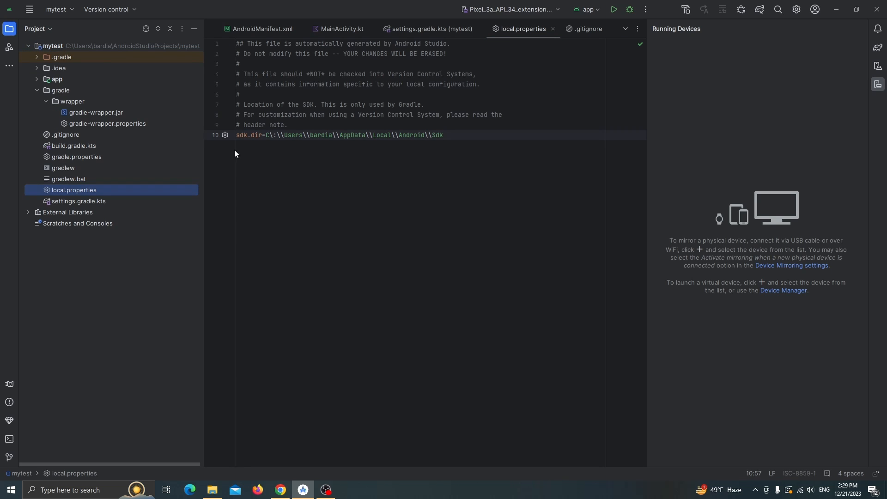
triple_click(340, 135)
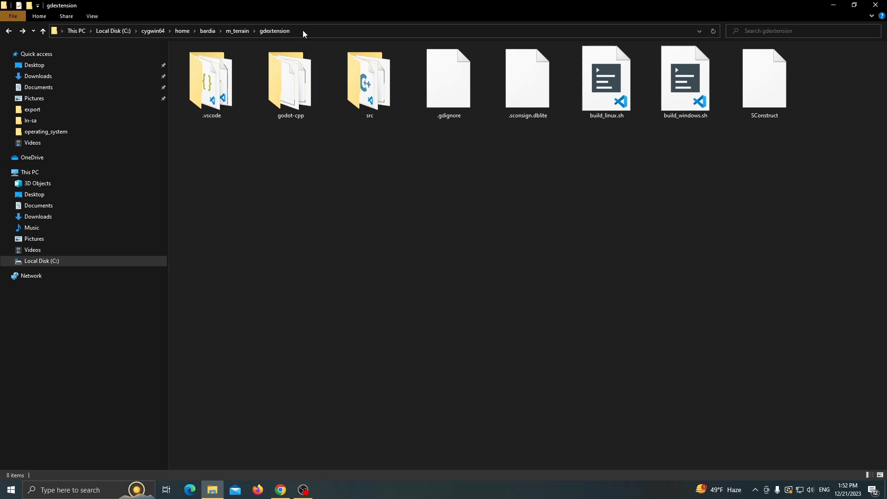
Step: Enter scons platform=android ANDROID_HOME=C:\Users\bardia\AppData\Local\Android\Sdk in cmd
type("cmd")
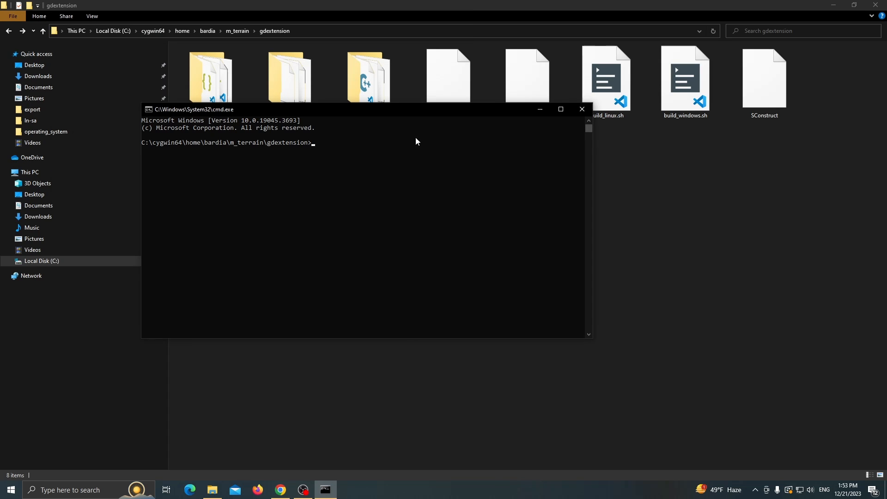
mouse_move(656, 167)
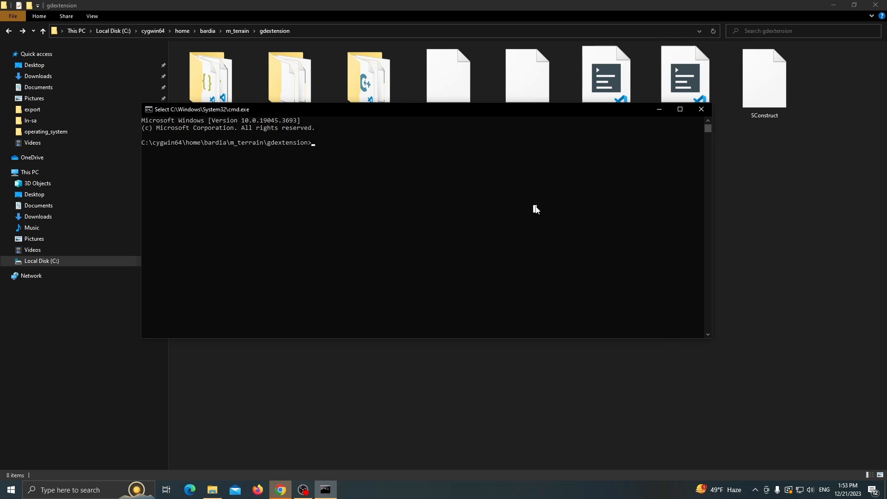
type("sc")
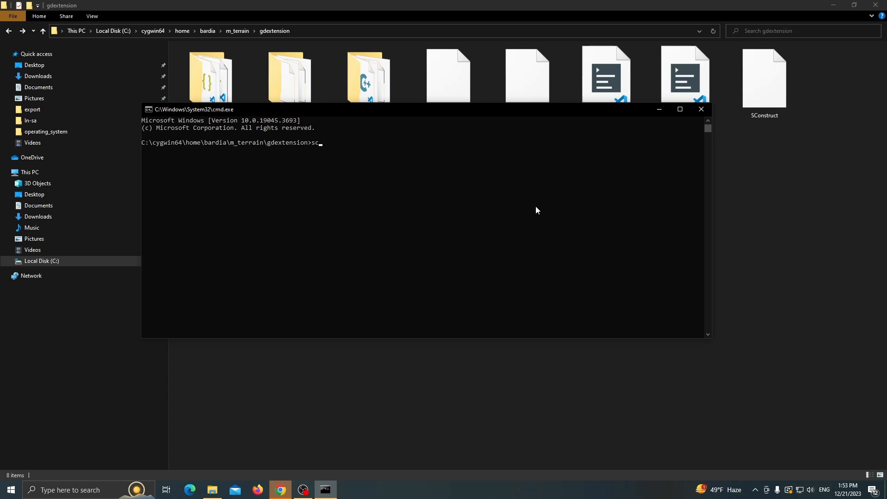
type("ons platform")
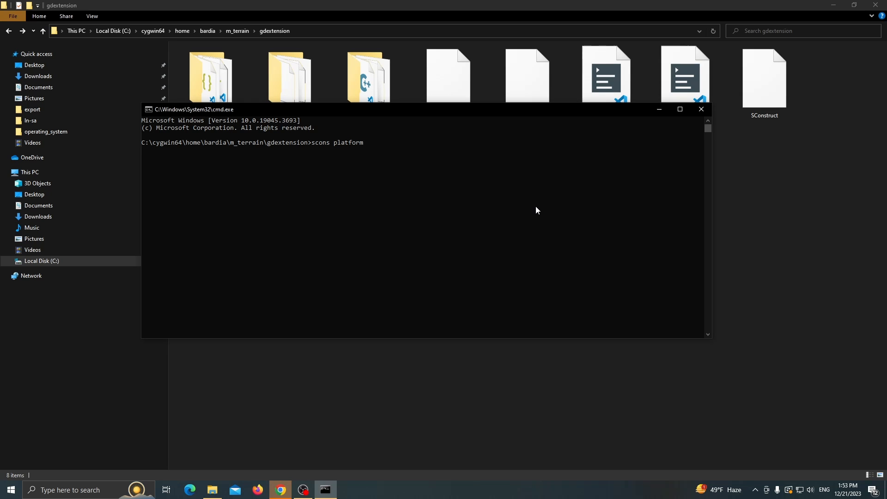
type("=android")
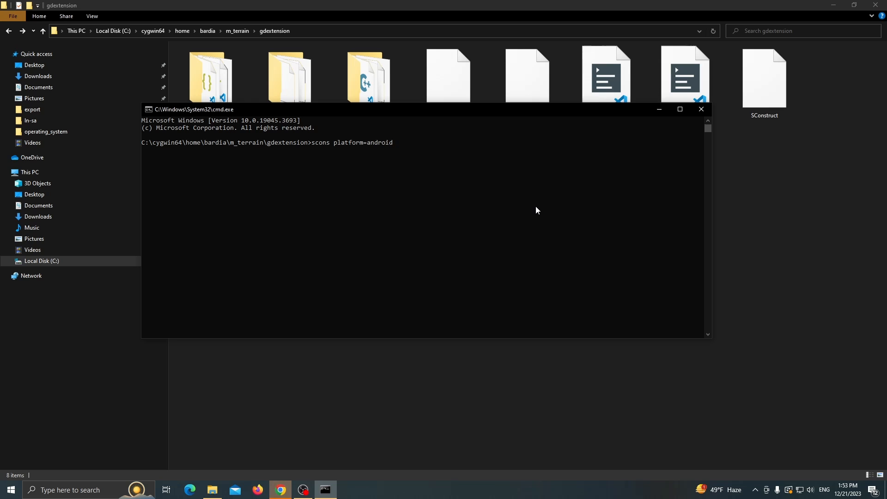
type("ANDROID_HOME=C:\\Users\\bardia\\AppData\\Local\\Android\\Sdk")
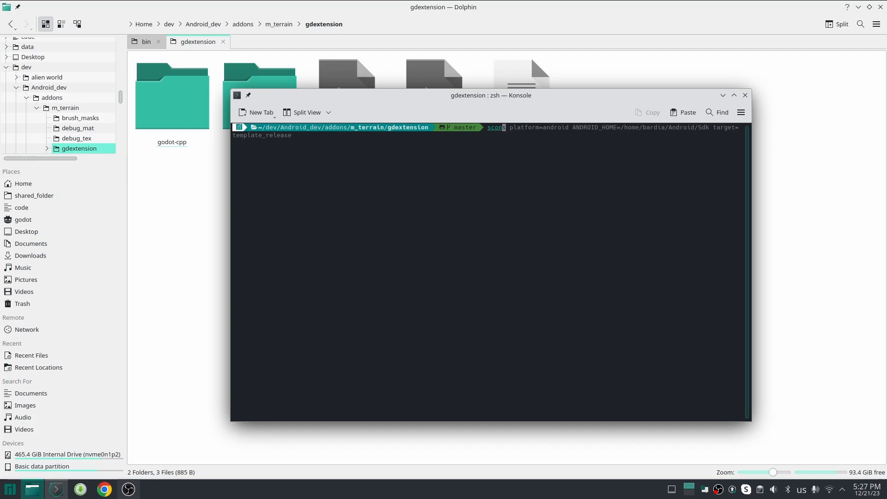
Step: Run scons platform=android ANDROID_HOME=~/Android/Sdk target=template_release
key("Return")
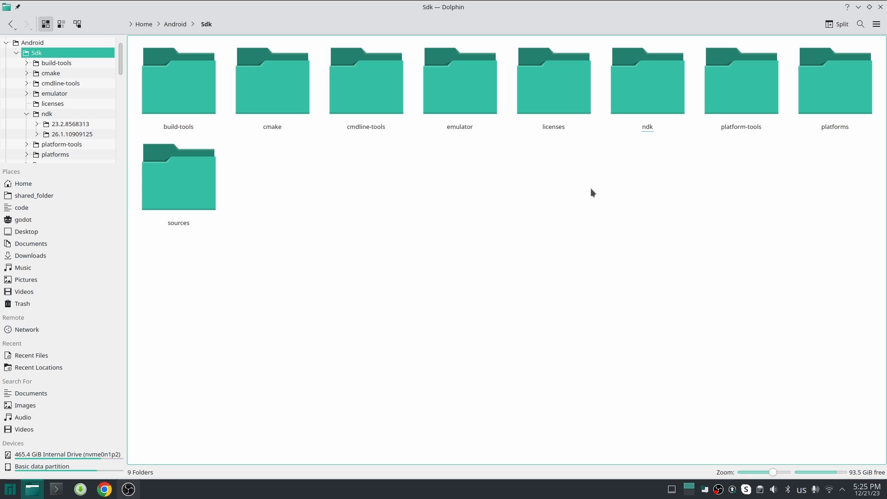
Step: Navigate into ndk/23.2.8568313/toolchains/llvm/prebuilt/linux-x86_64/bin
double_click(647, 82)
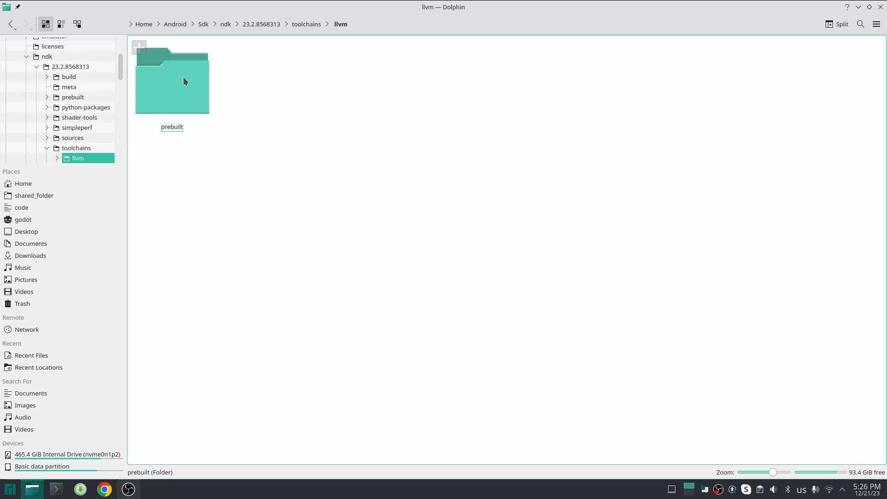
double_click(172, 79)
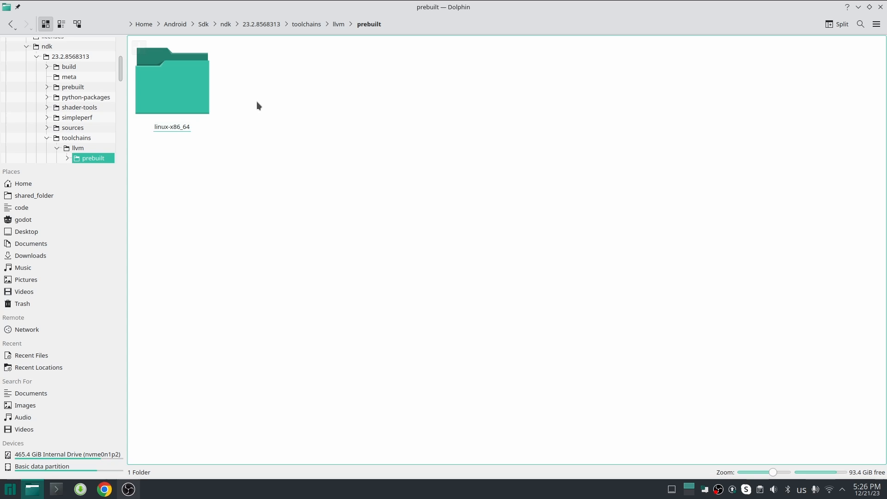
double_click(172, 80)
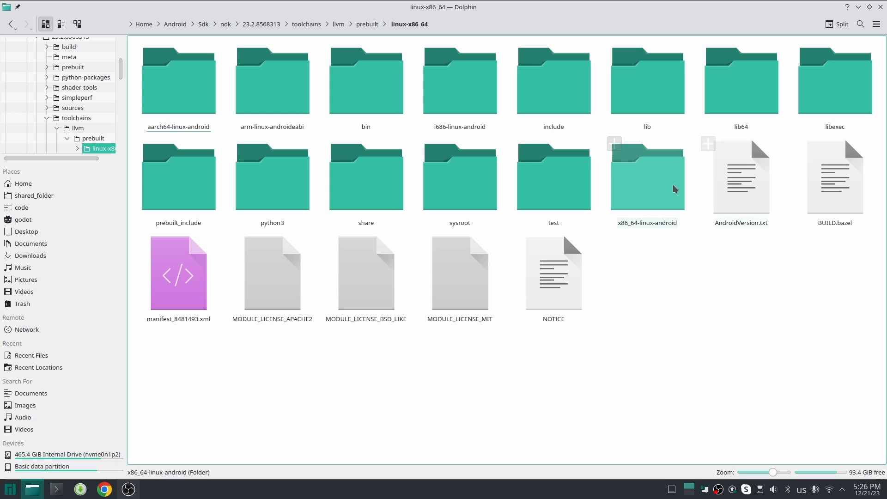
left_click(366, 79)
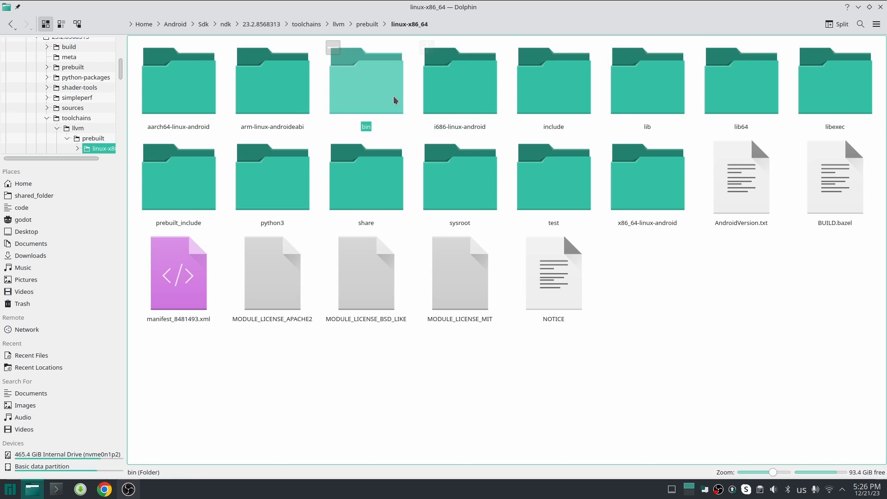
double_click(366, 80)
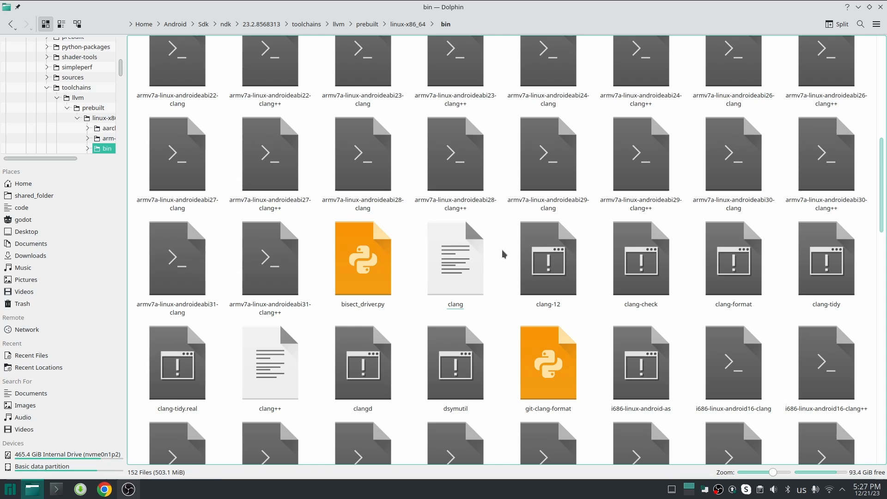
Step: Inspect the clang stub in Kate and rename it to clang_old
double_click(455, 258)
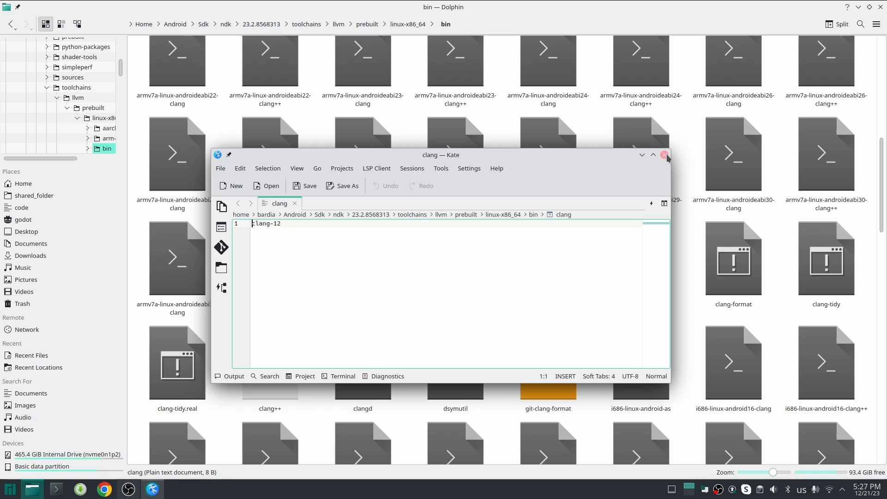
left_click(667, 154)
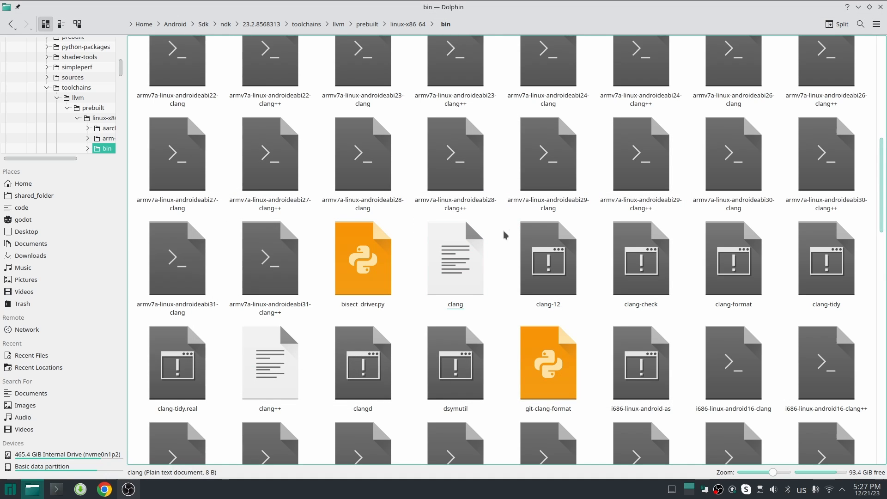
left_click(455, 274)
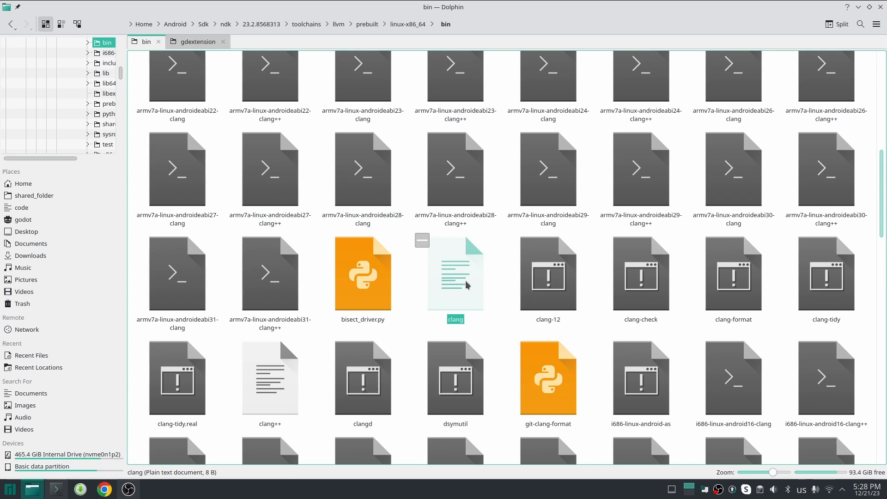
type("clang_old")
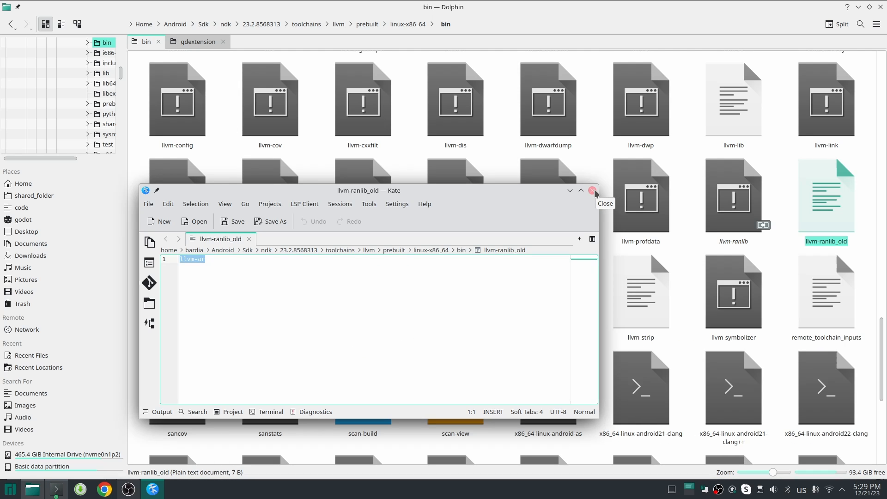
Step: Finish the llvm-ranlib_old rename and select the new llvm-ranlib link replacing it
left_click(594, 191)
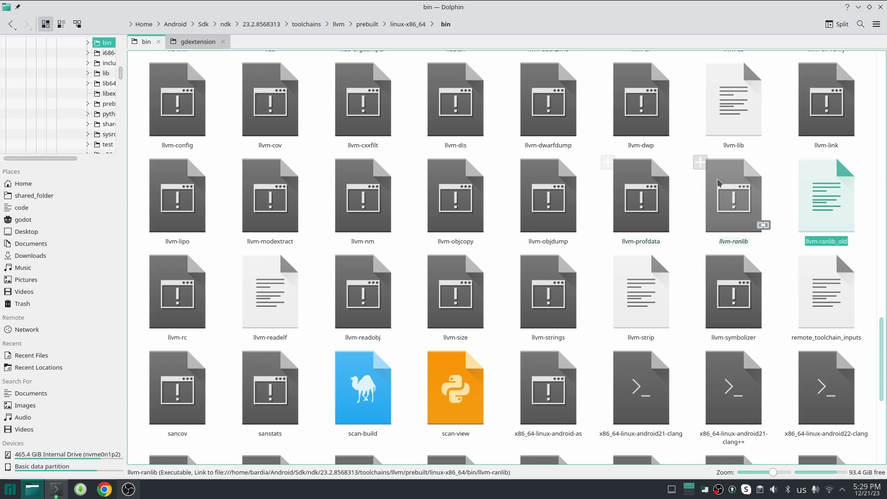
left_click(733, 195)
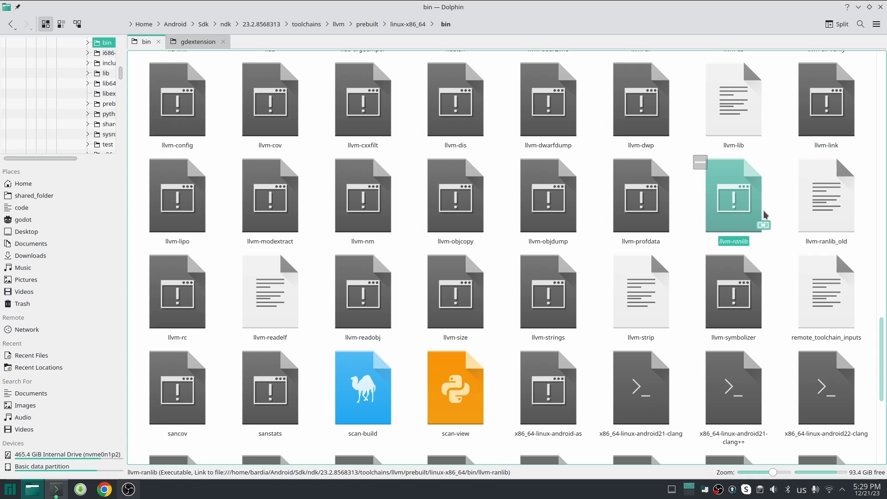
mouse_move(764, 211)
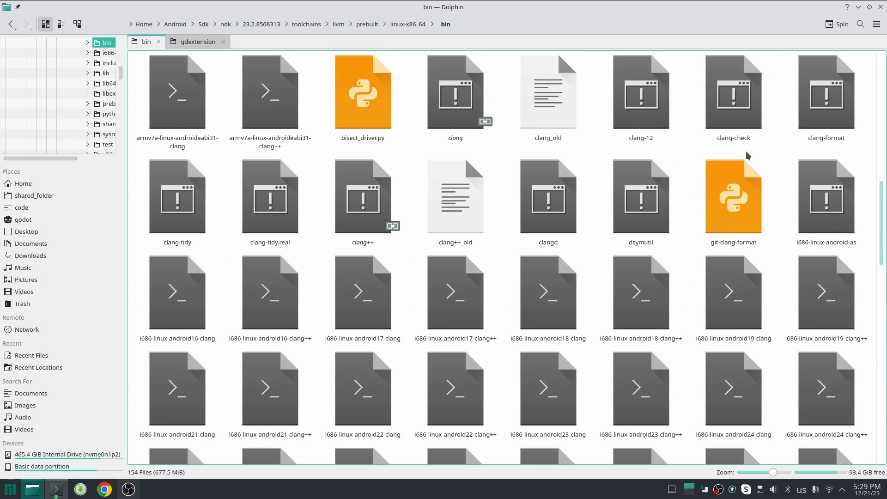
scroll("down", 3)
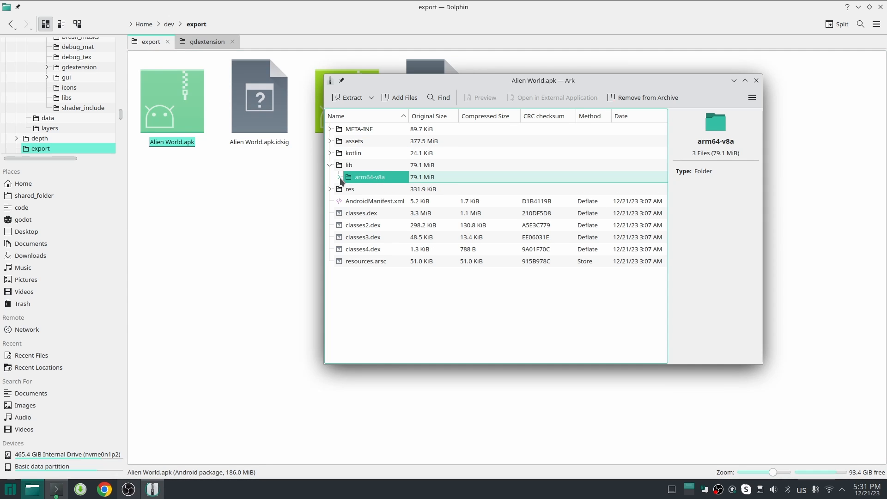
Step: Expand arm64-v8a to see libMTerrain, libc++_shared.so and libgodot_android.so in the APK
left_click(338, 177)
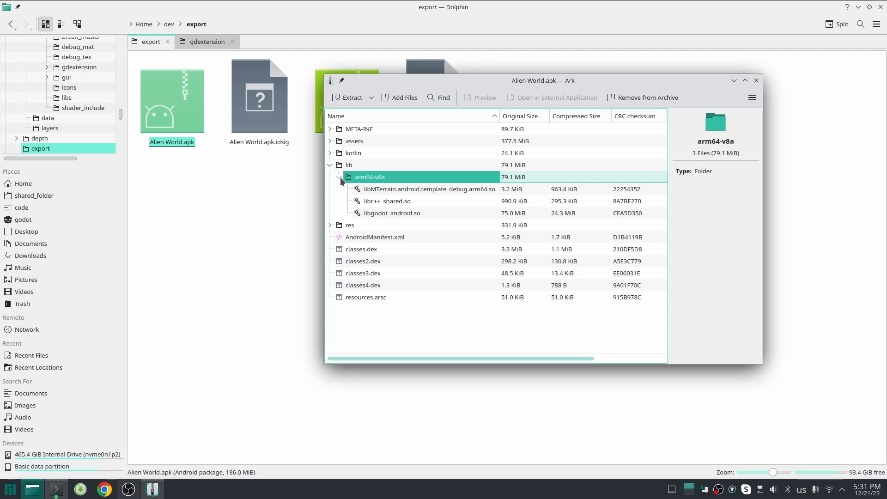
left_click(388, 201)
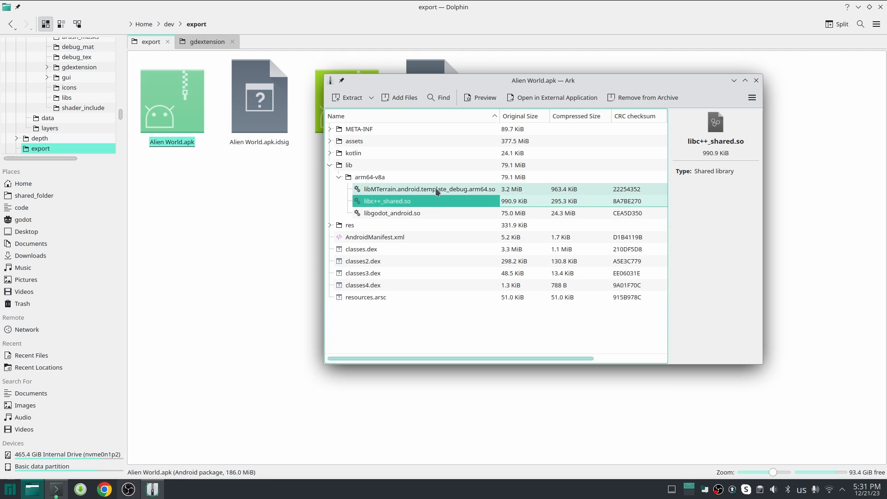